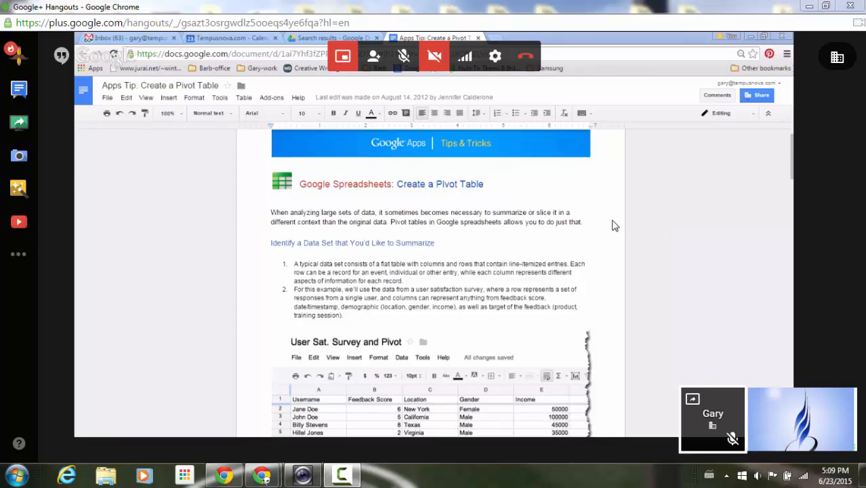
mouse_move(348, 84)
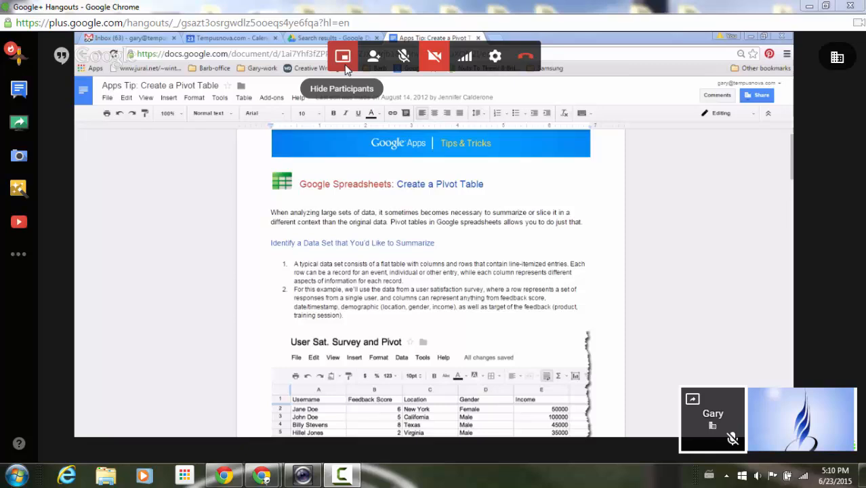
mouse_move(453, 236)
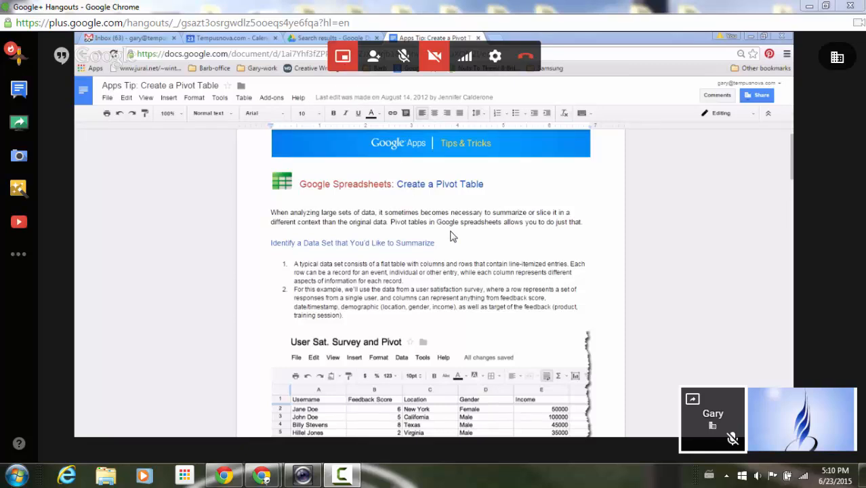
mouse_move(678, 386)
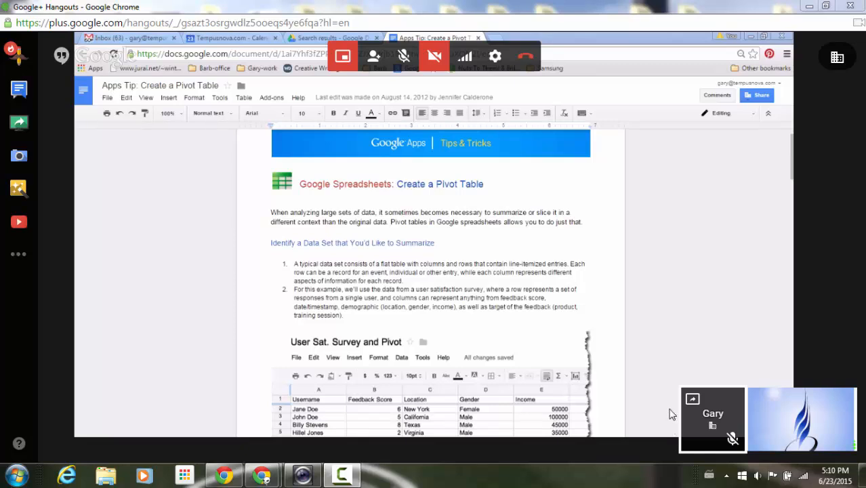
mouse_move(674, 471)
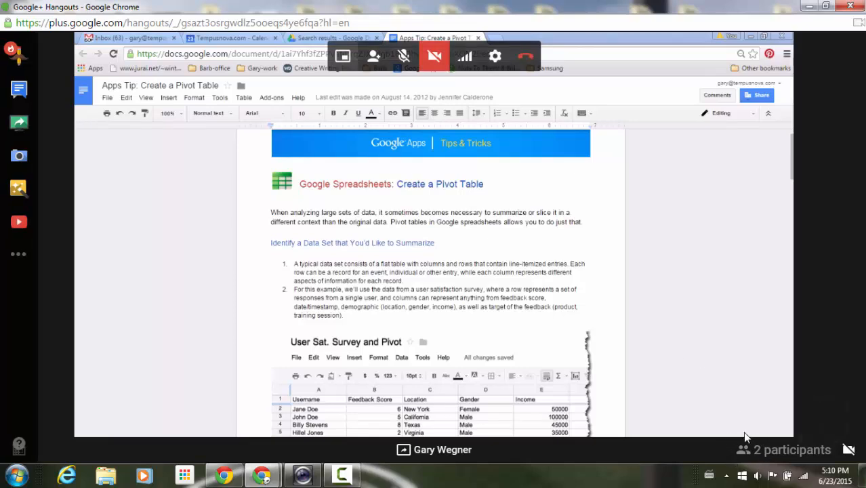
mouse_move(479, 459)
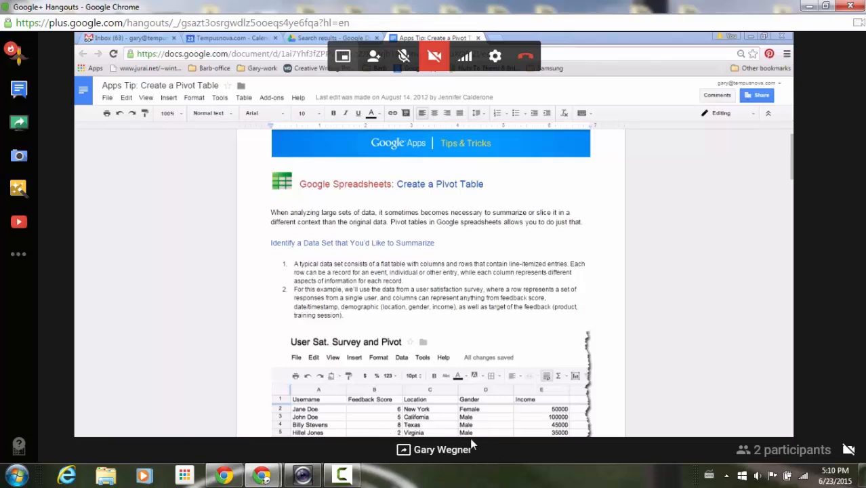
mouse_move(369, 100)
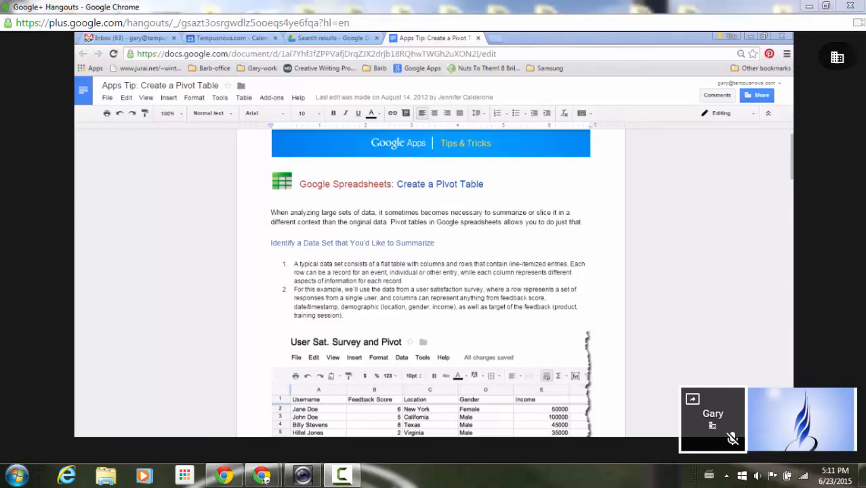
mouse_move(19, 122)
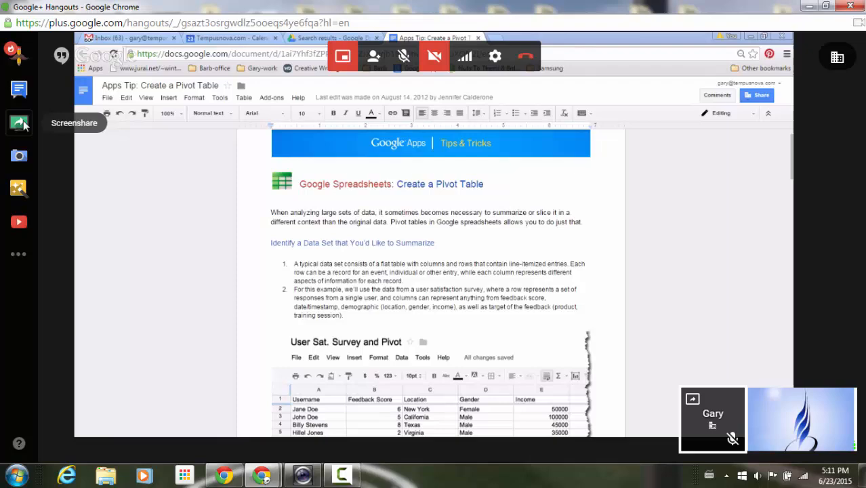
Start a screen share of the Text Document Training Example window in the call.
left_click(18, 122)
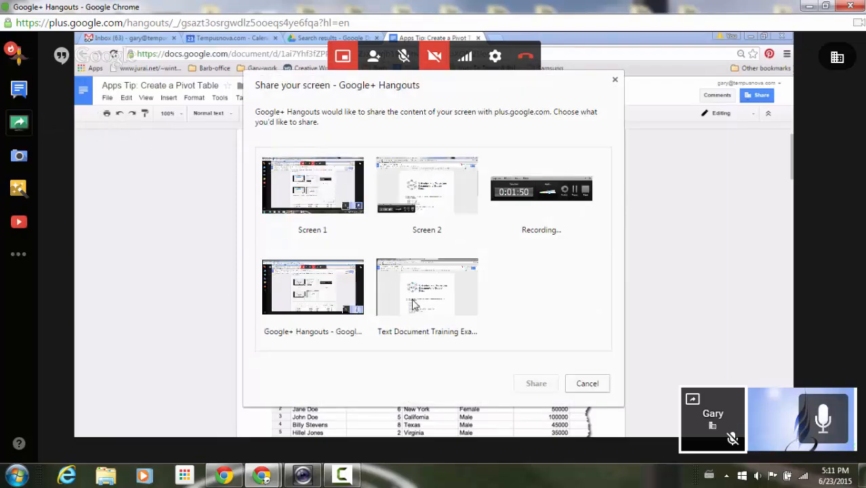
left_click(536, 383)
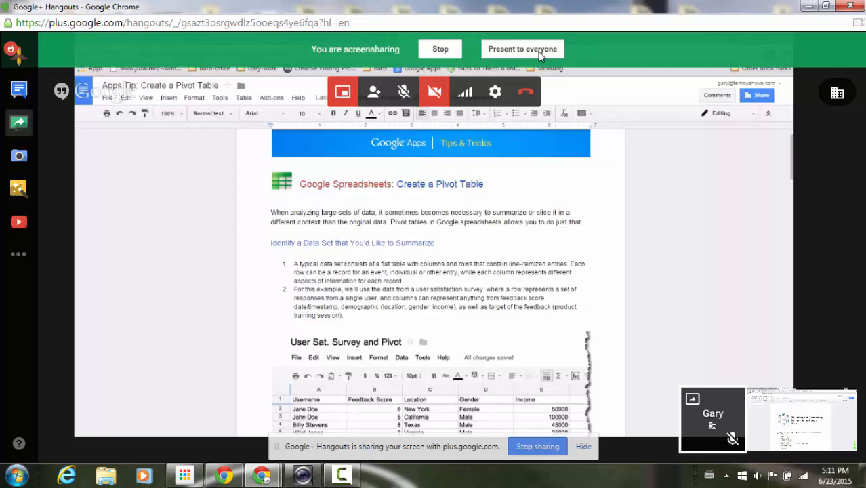
Present the shared training document window to everyone in the call.
left_click(521, 49)
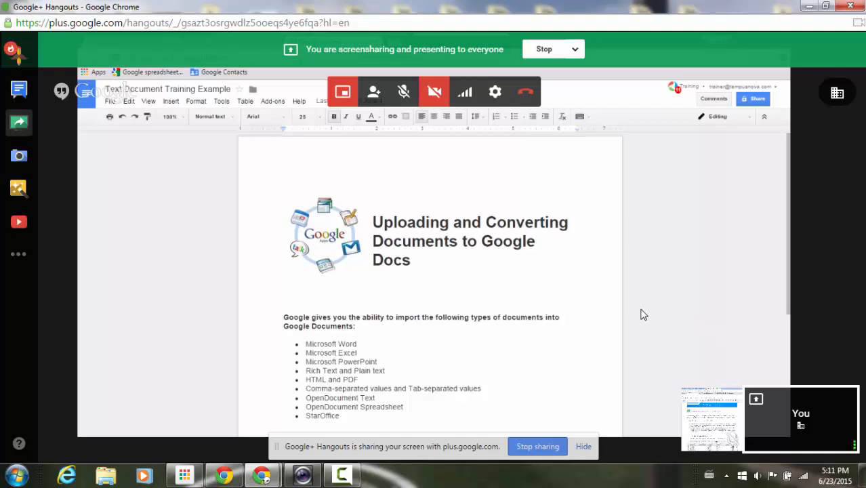
mouse_move(471, 175)
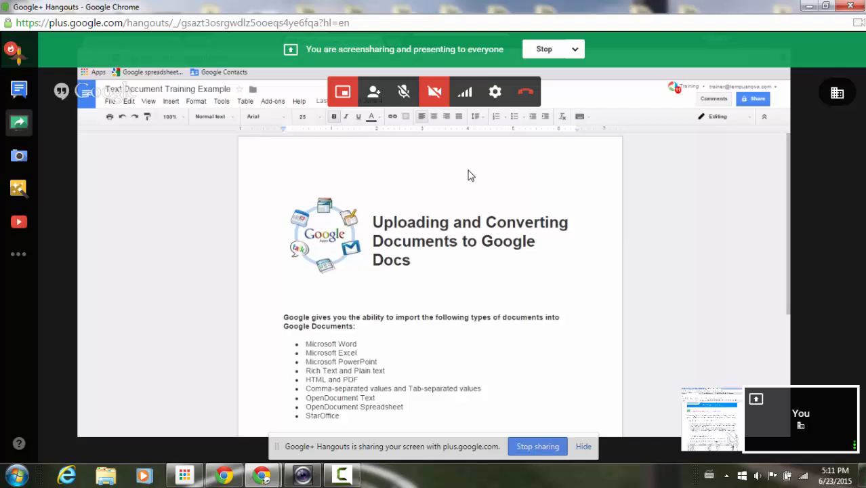
mouse_move(342, 102)
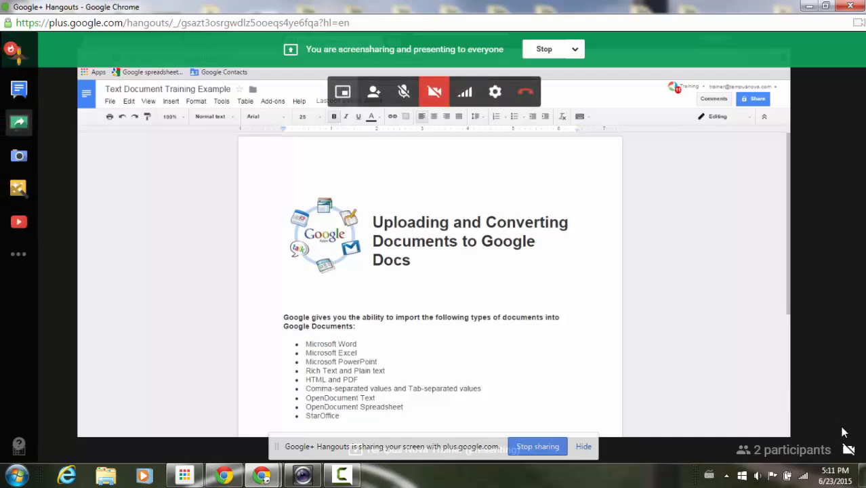
mouse_move(574, 289)
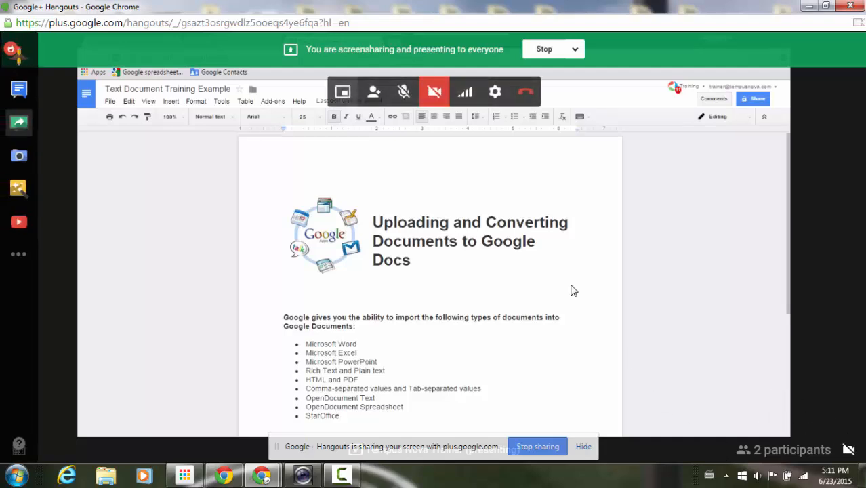